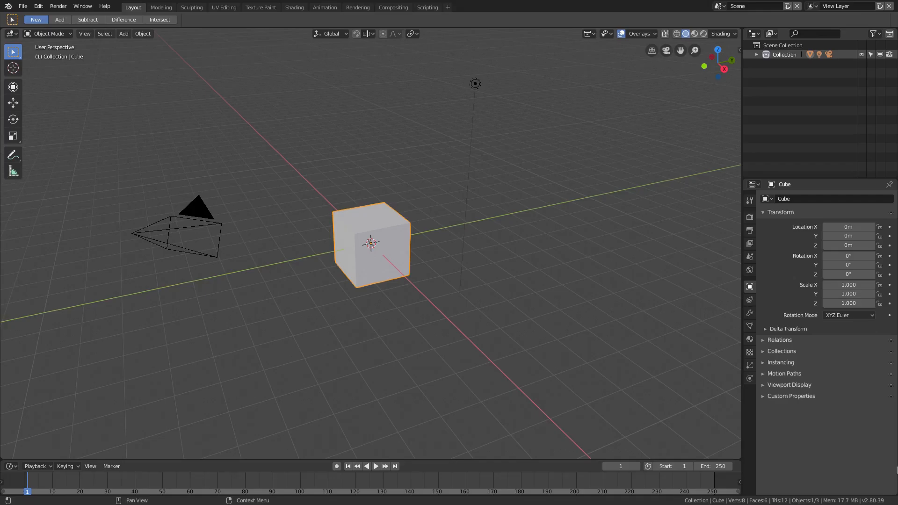
mouse_move(416, 276)
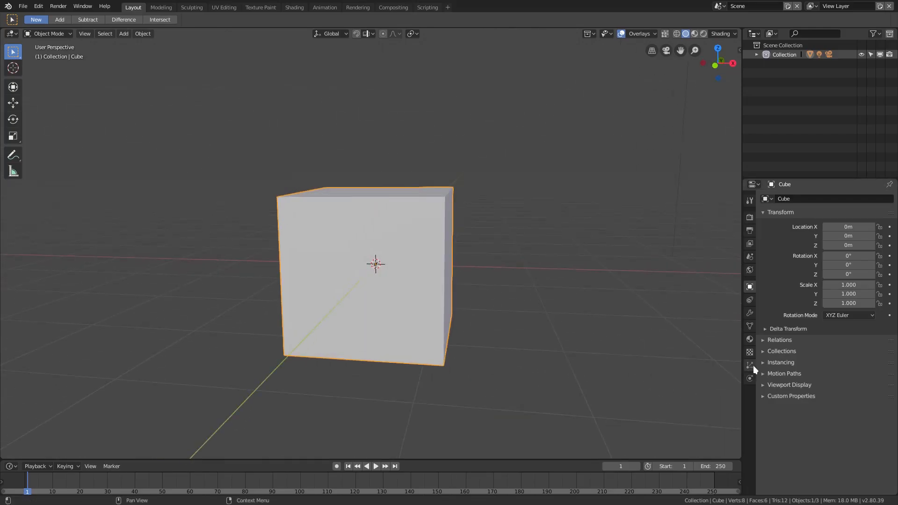
Add a Hair particle system to the cube and shorten the hair length to about 1.16.
left_click(750, 365)
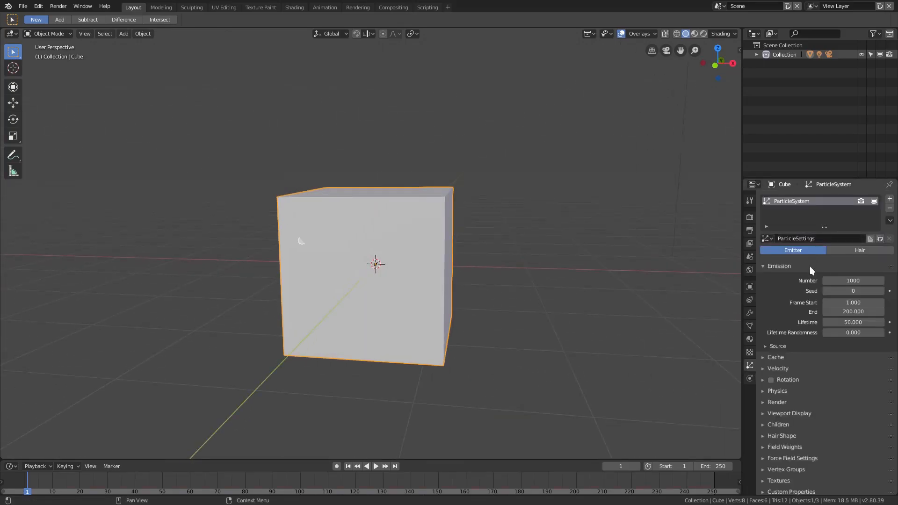
left_click(859, 251)
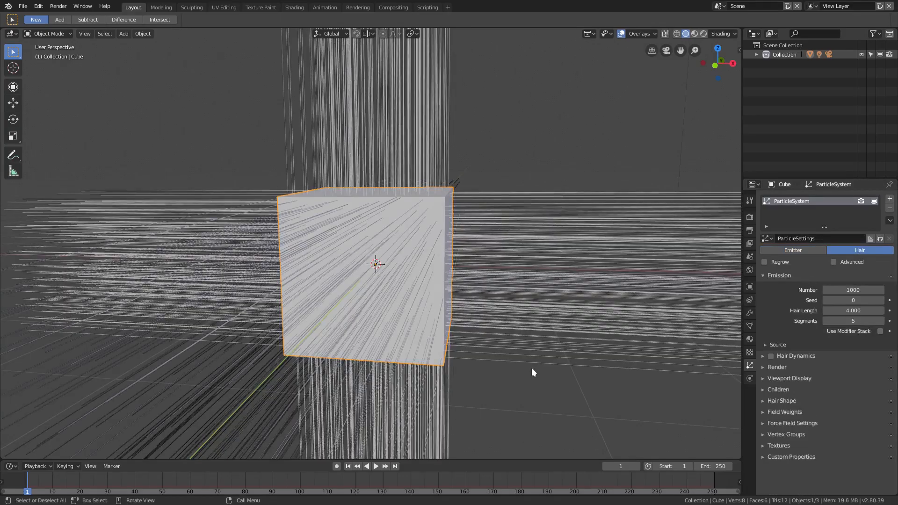
left_click_drag(533, 372, 510, 341)
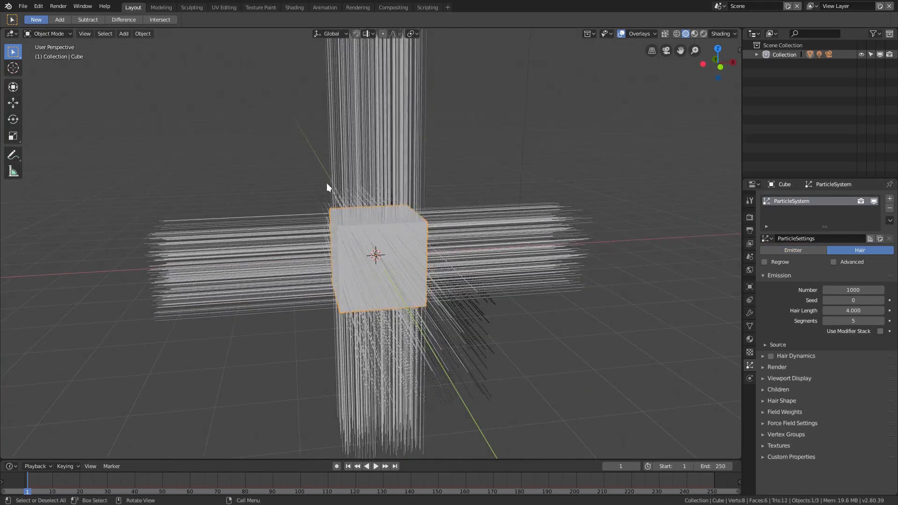
left_click_drag(853, 311, 831, 311)
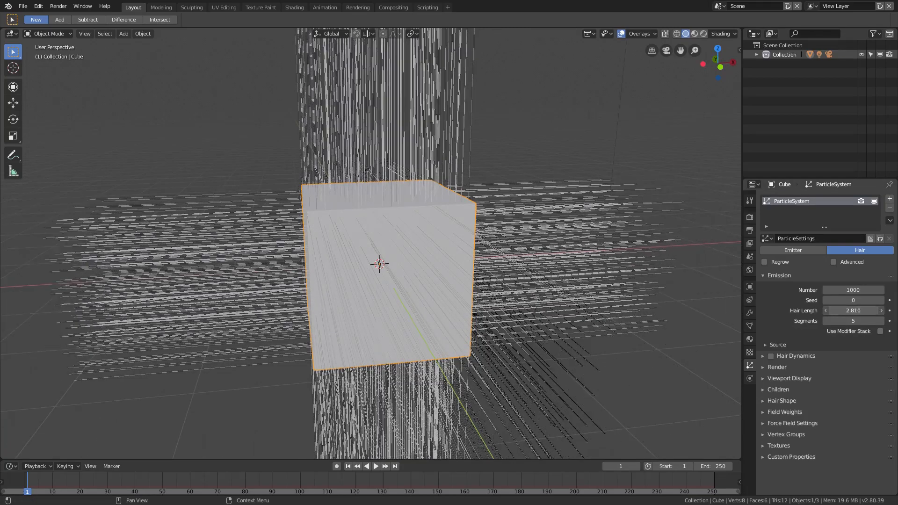
left_click_drag(853, 310, 853, 310)
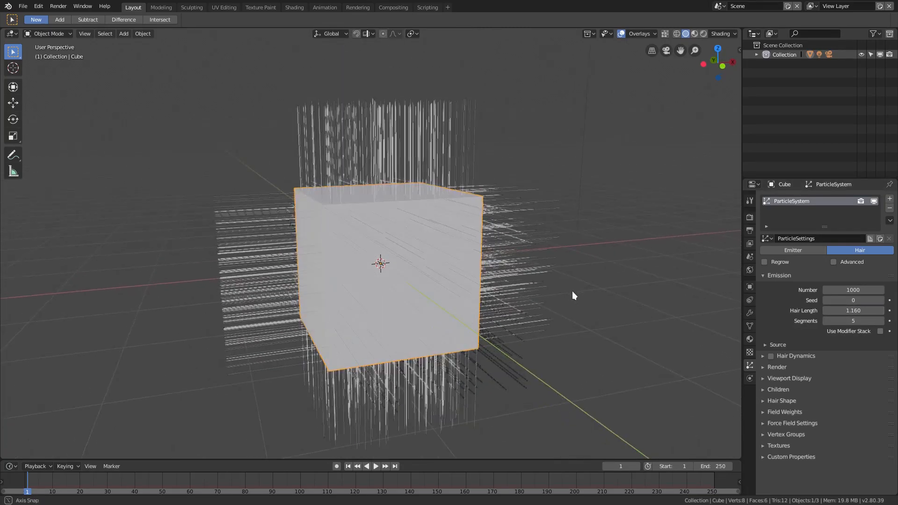
left_click_drag(573, 295, 384, 259)
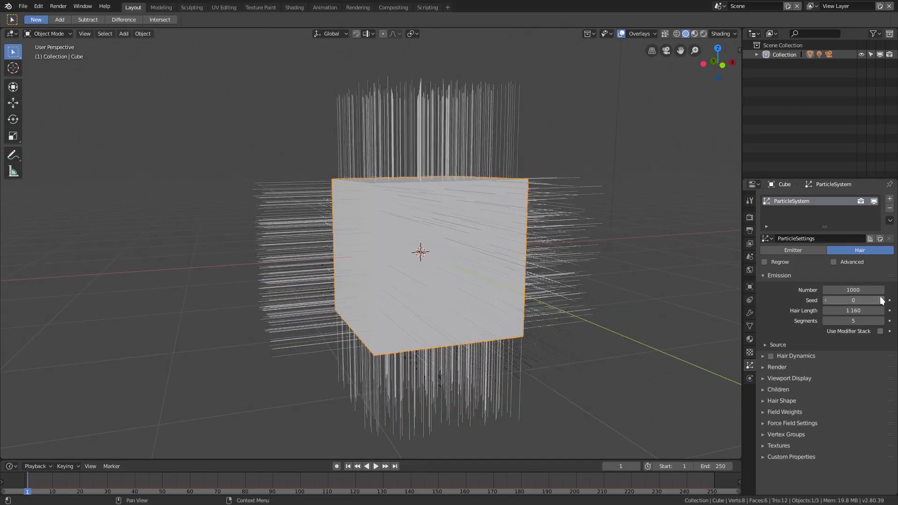
Set the hair strand Number to 2000.
left_click(853, 290)
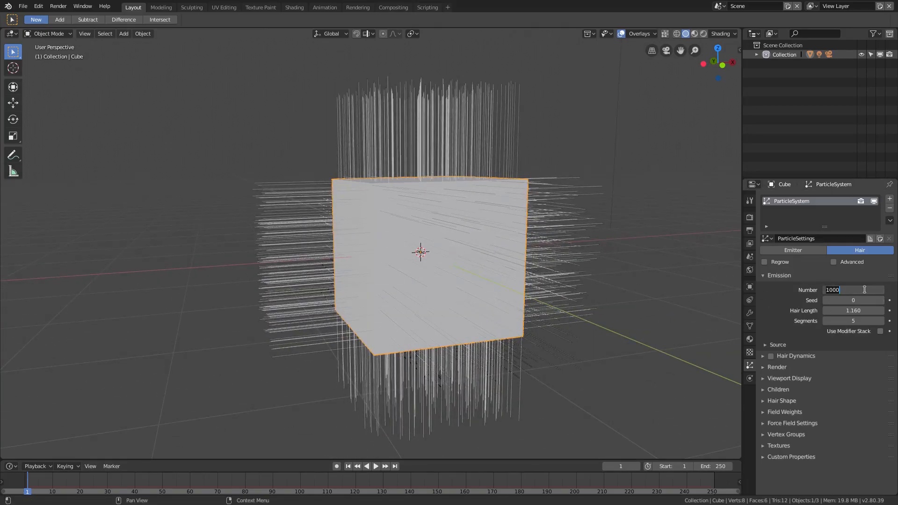
type("2")
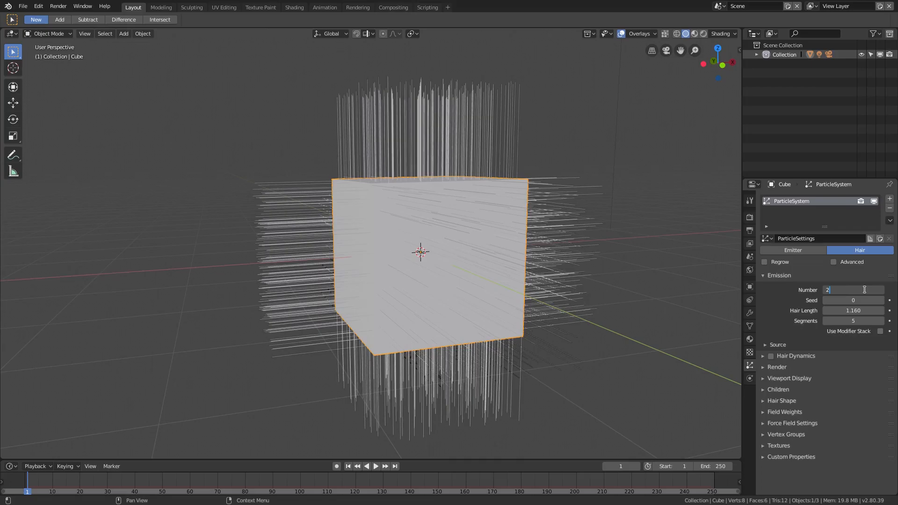
type("2000")
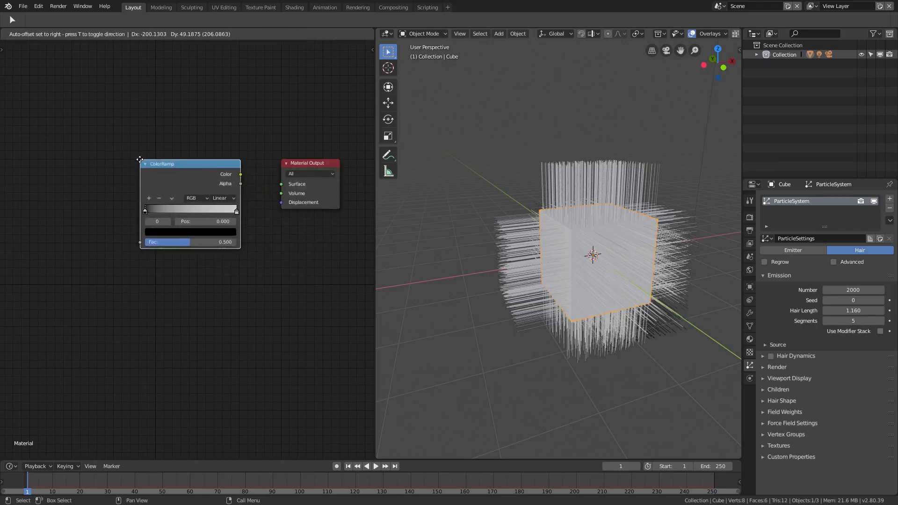
Place the ColorRamp node beside the Material Output in the Shader Editor.
left_click_drag(240, 174, 281, 185)
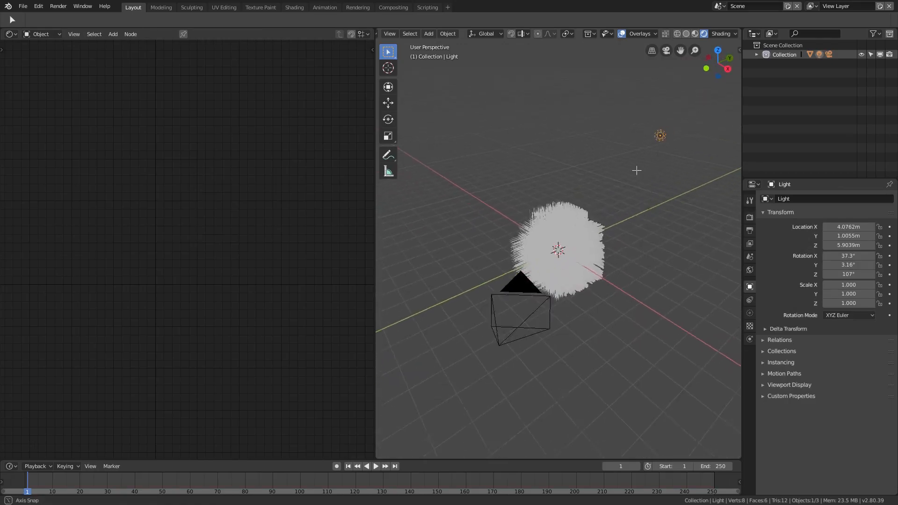
Move the light and give the cube a new node-based material, hair length 1.72.
left_click_drag(559, 249, 567, 254)
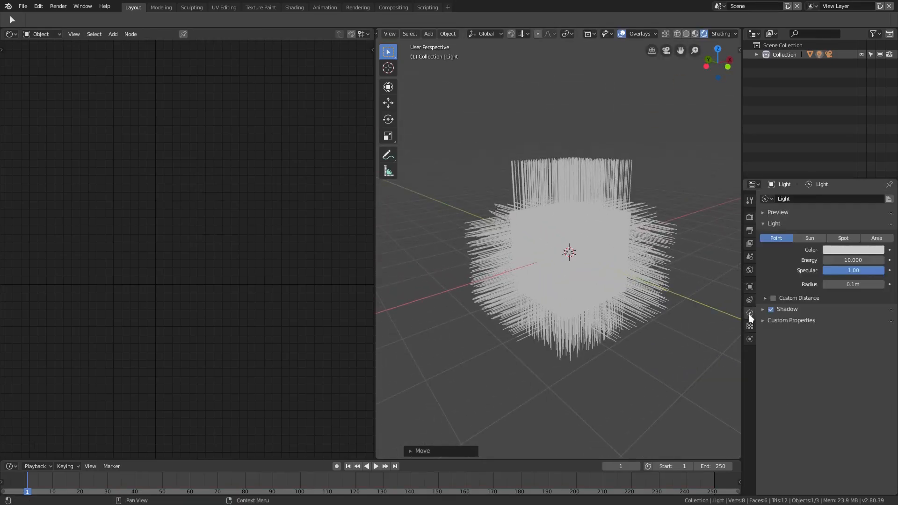
left_click(877, 237)
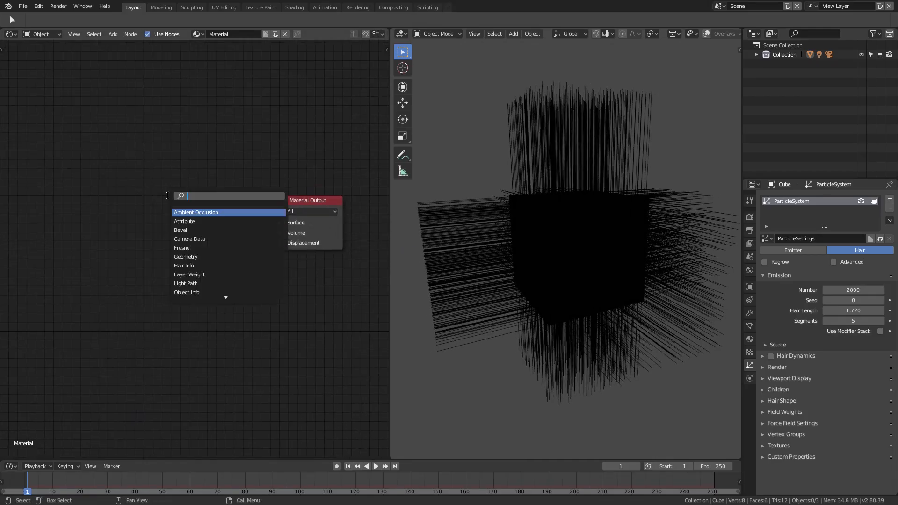
Add a ColorRamp node and feed its Color into the material's Surface.
type("co")
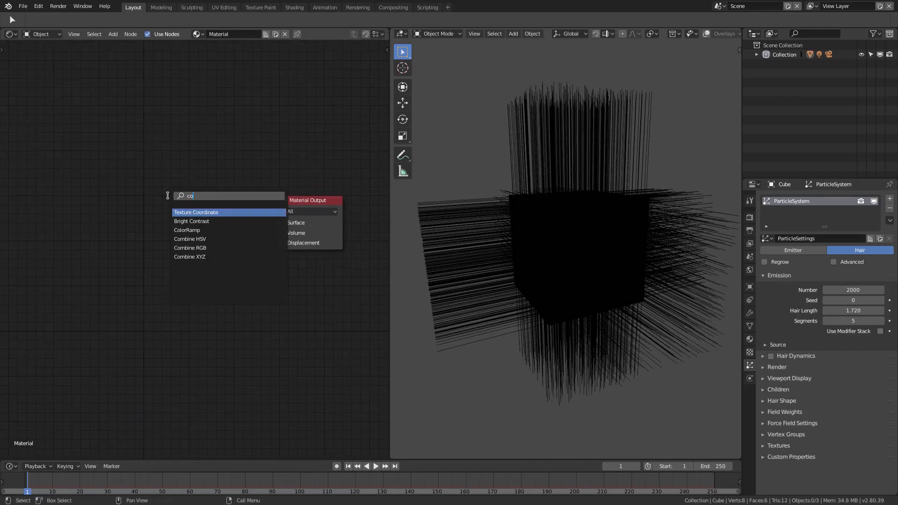
left_click(187, 230)
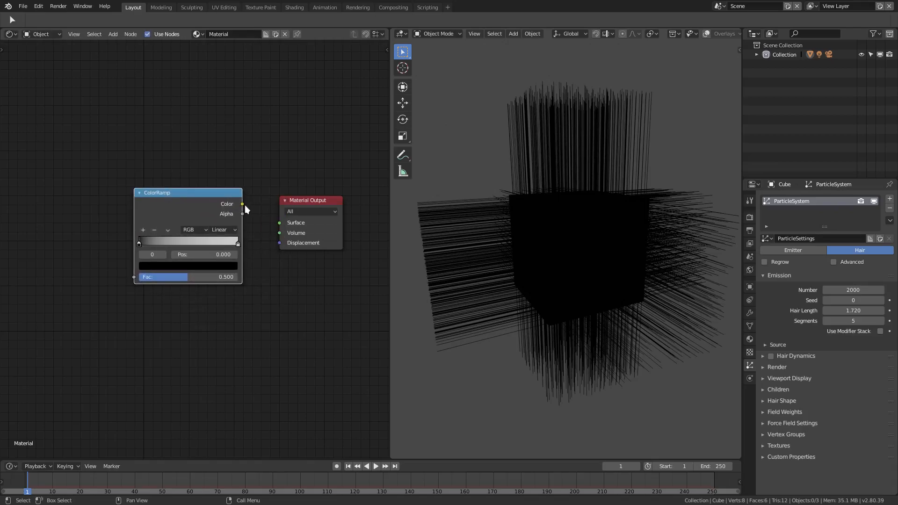
left_click_drag(242, 204, 280, 222)
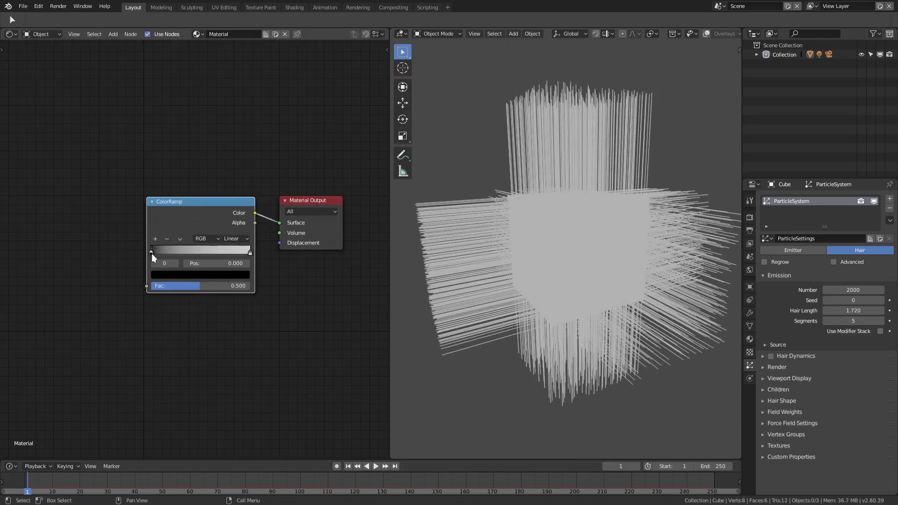
Slide the black stop to about 0.35 and recolour the ramp stops yellow.
left_click_drag(152, 251, 185, 251)
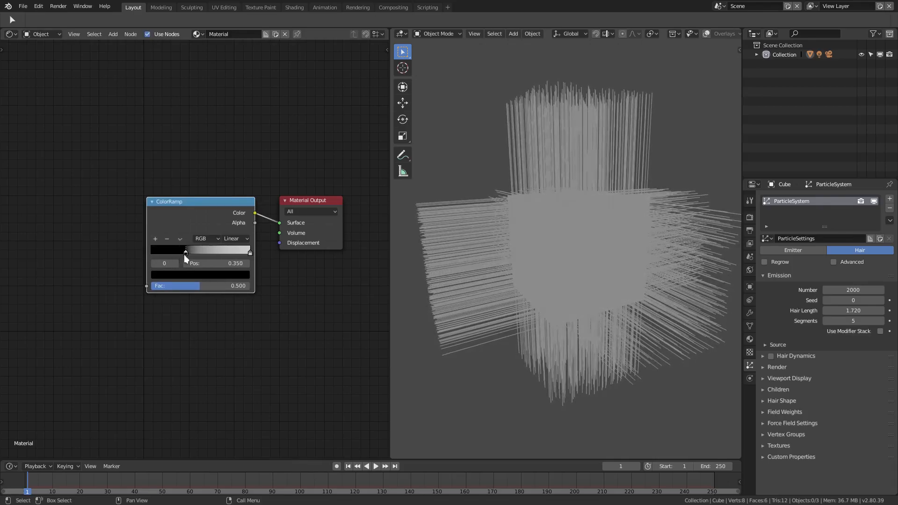
left_click_drag(185, 250, 195, 251)
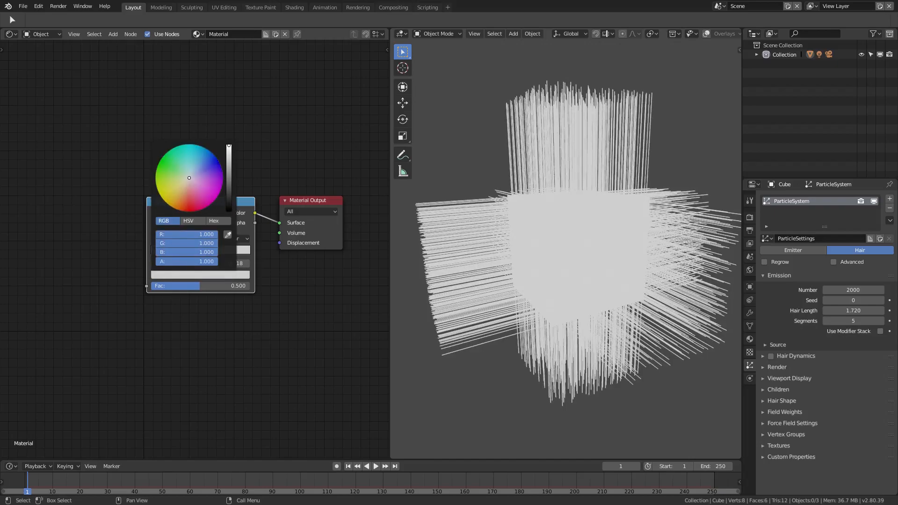
left_click(176, 167)
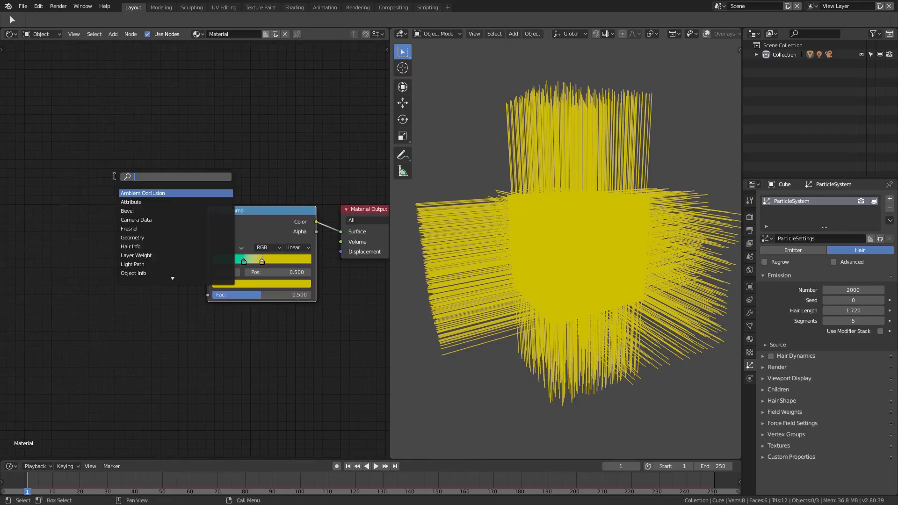
Add a Hair Info node to drive the ColorRamp factor.
type("hai")
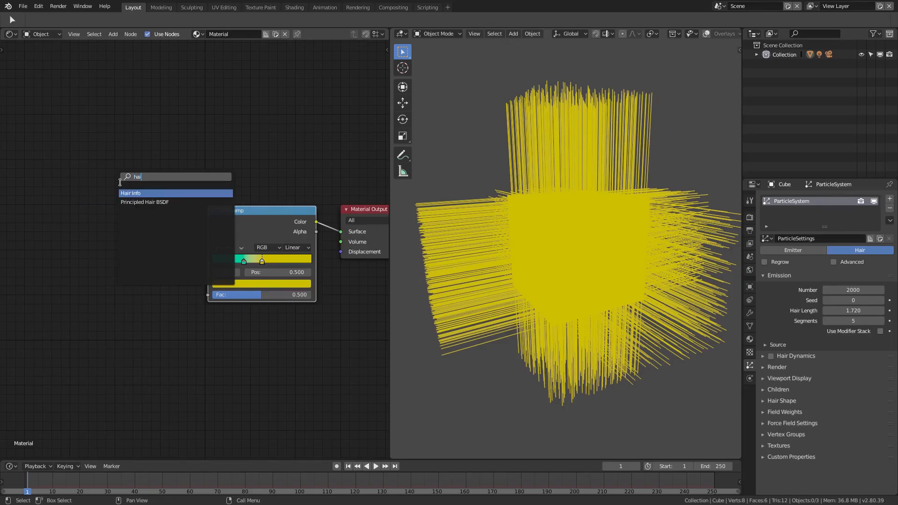
left_click(131, 193)
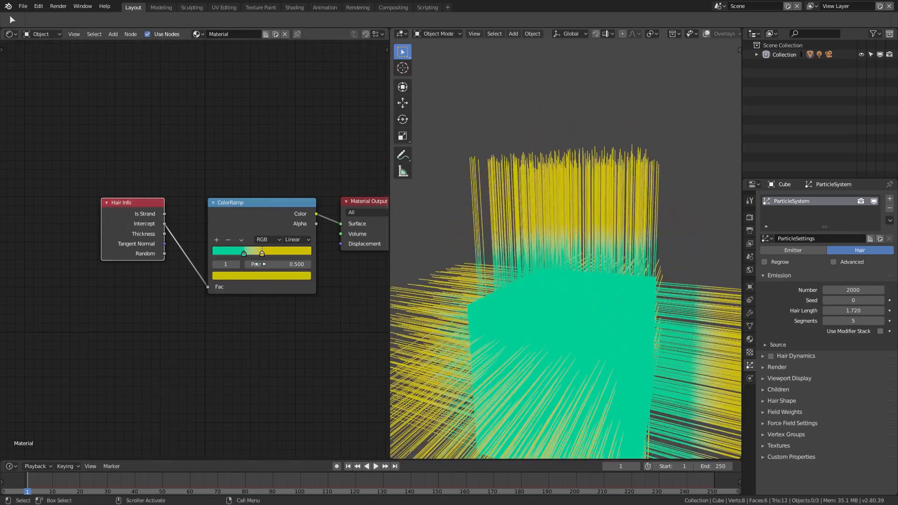
Arrange the ramp stops green-to-yellow along the strand, then delete the cube.
left_click_drag(262, 253, 222, 254)
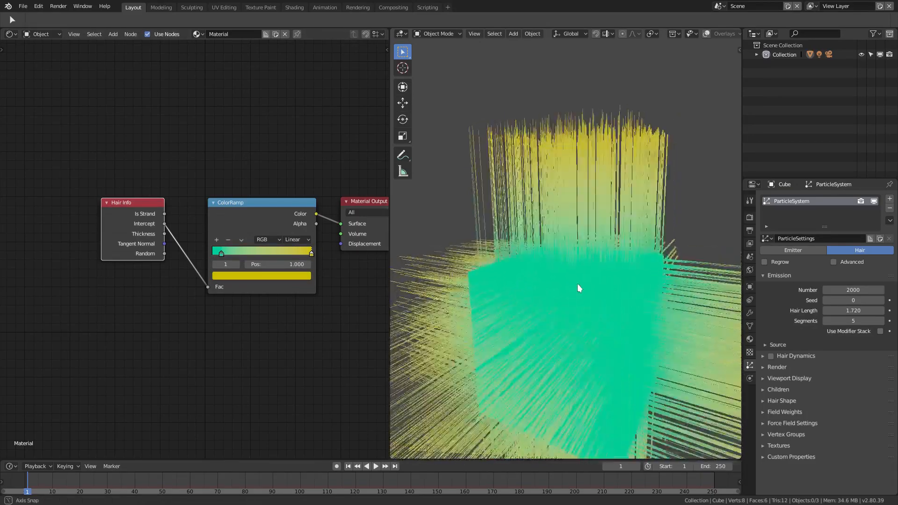
left_click_drag(578, 288, 584, 292)
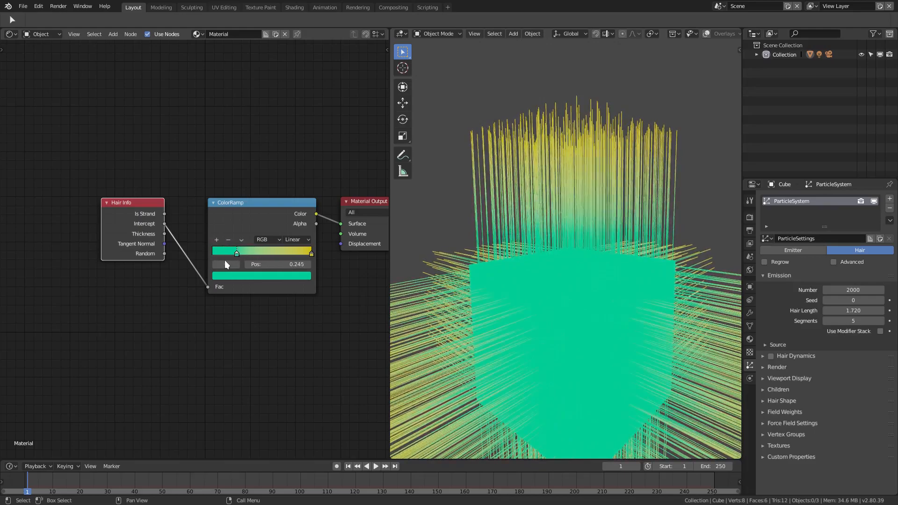
left_click_drag(236, 254, 312, 254)
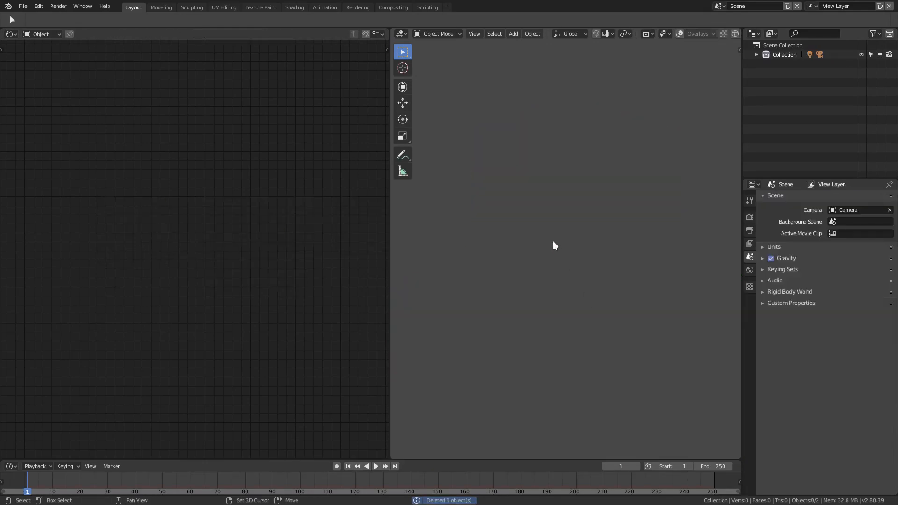
Add a UV sphere and assign it the existing hair material.
left_click(513, 33)
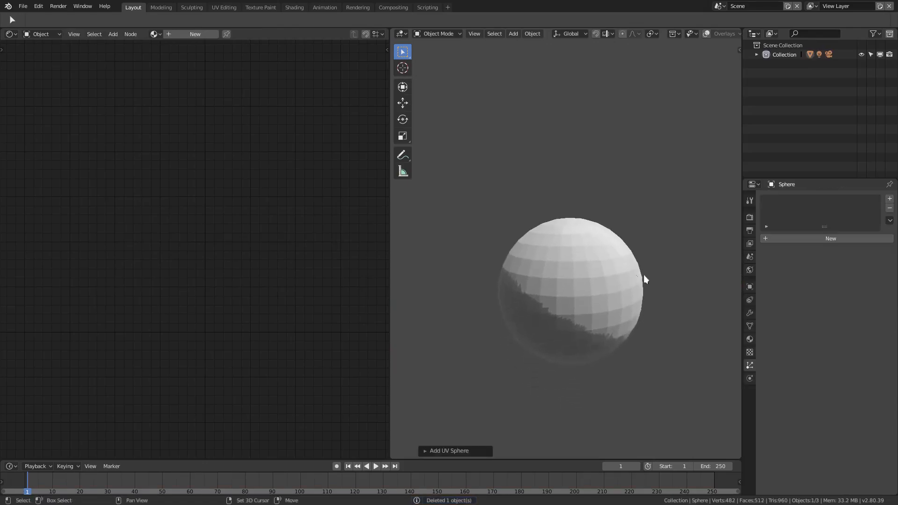
left_click(750, 339)
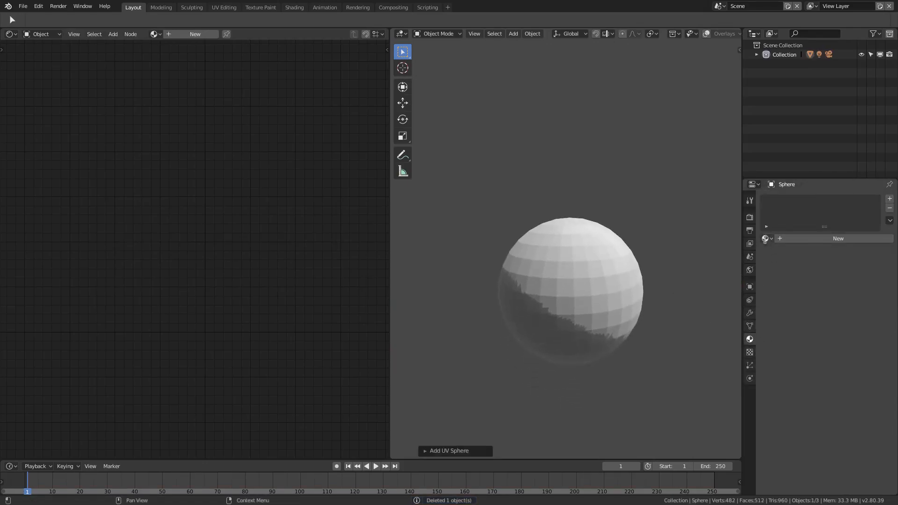
left_click(838, 239)
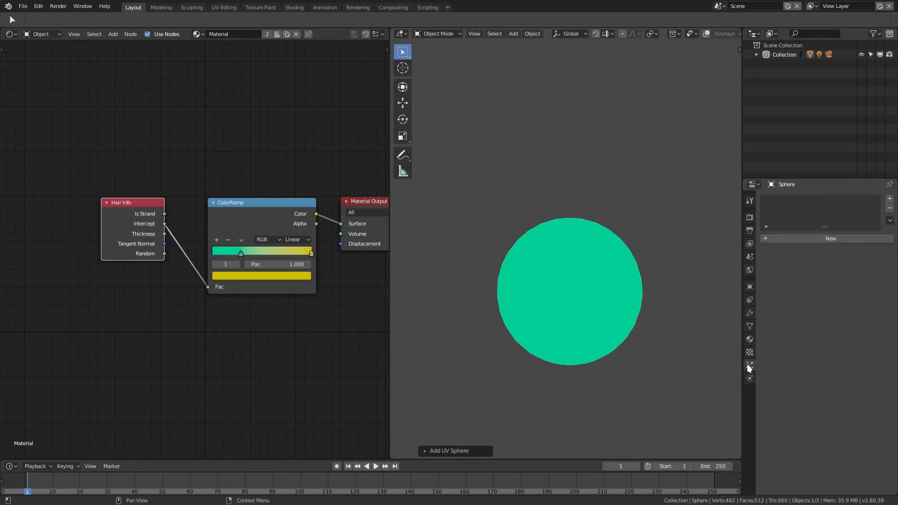
Give the sphere a hair particle system with 10000 strands.
left_click(750, 365)
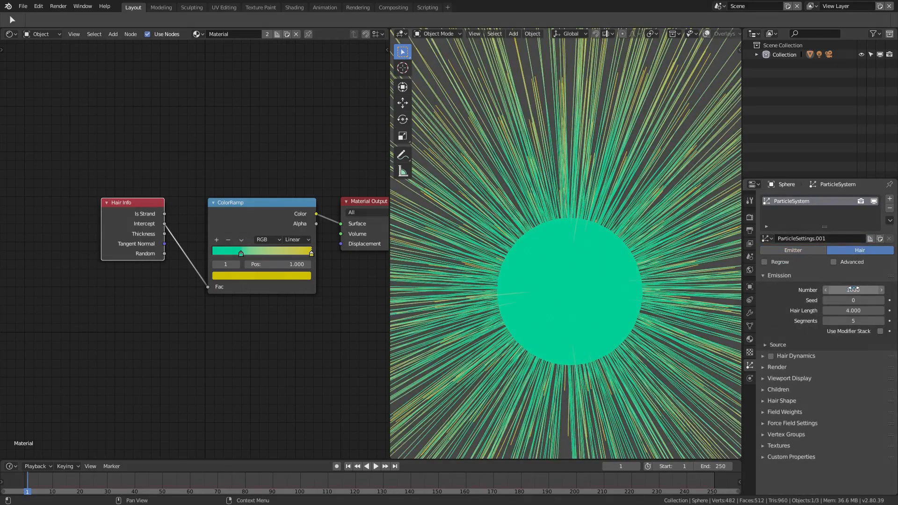
type("10000")
left_click(855, 310)
type("0.270")
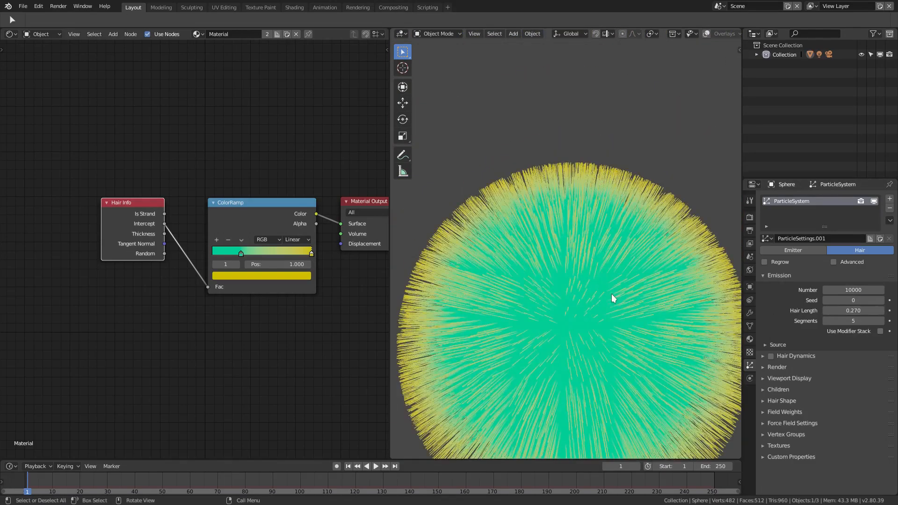
Recolour the ramp's root stop brown, then replace the sphere with a plane carrying a particle system.
left_click(532, 33)
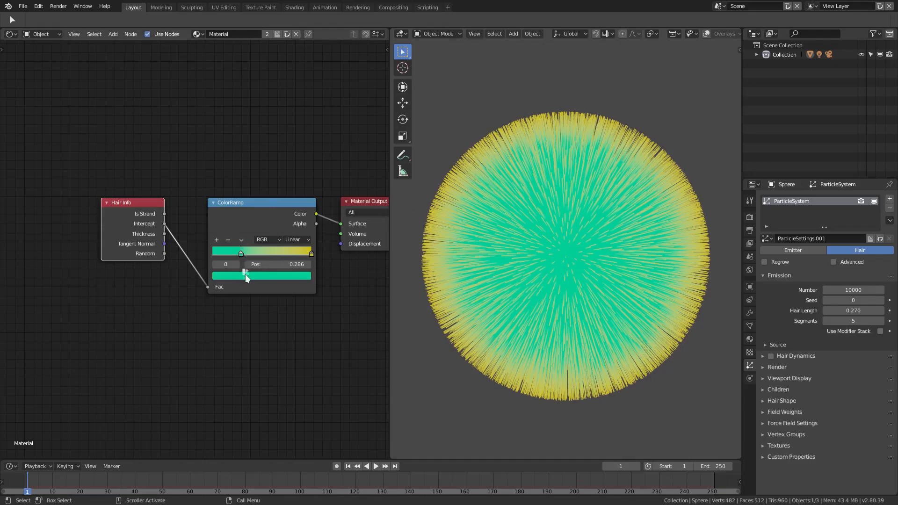
left_click(261, 275)
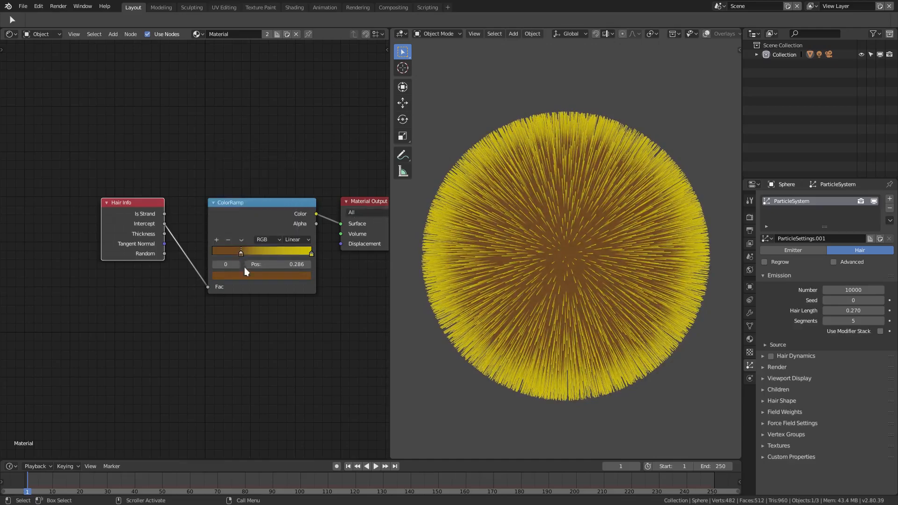
left_click(261, 250)
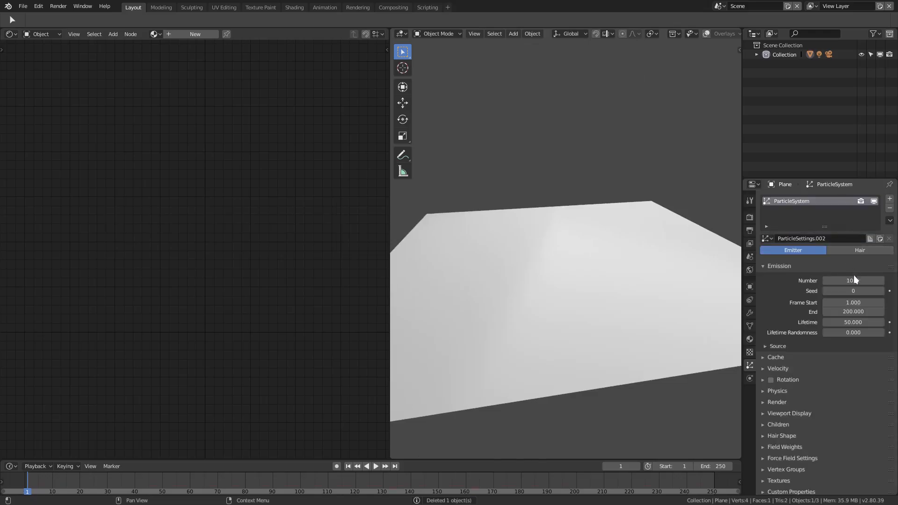
Set the plane's particles to Hair and try Constant interpolation on the ramp.
left_click(859, 251)
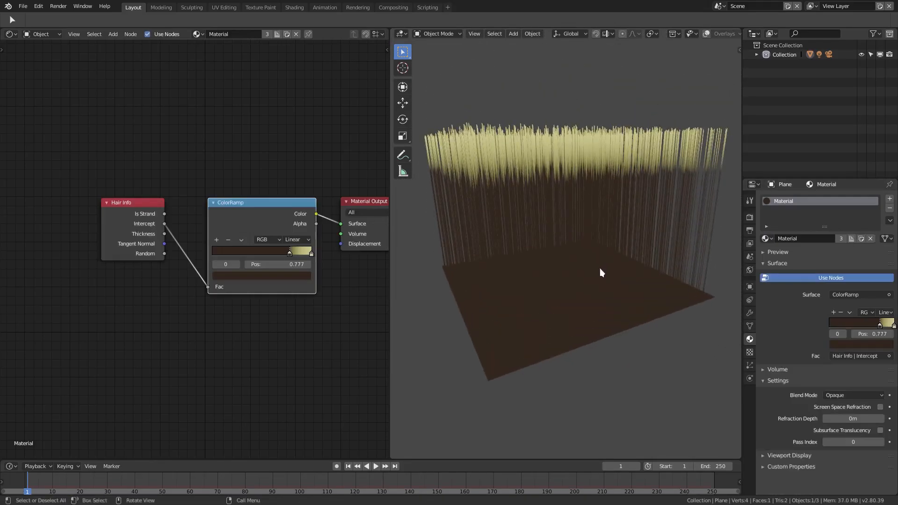
left_click(296, 240)
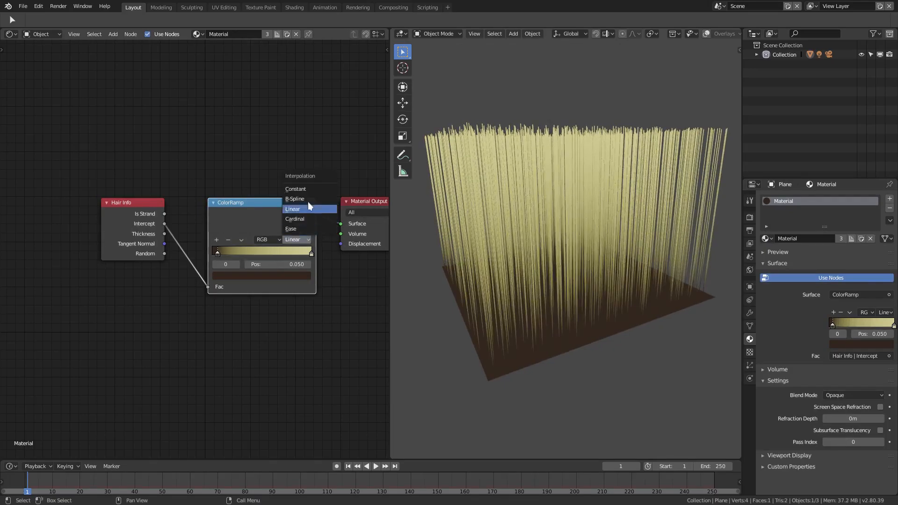
left_click(296, 189)
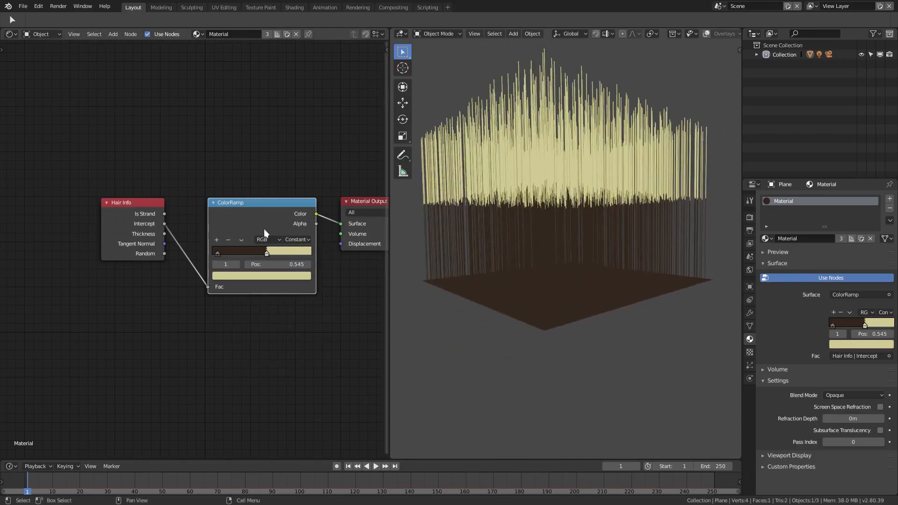
Return to Linear blending with the brown stop near 0.23 and pale stop near 0.88.
left_click_drag(266, 252, 295, 252)
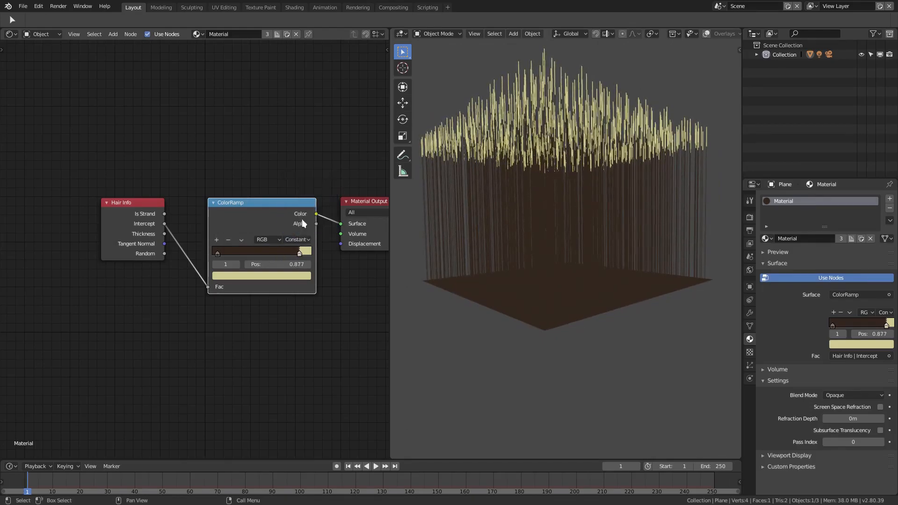
left_click(296, 239)
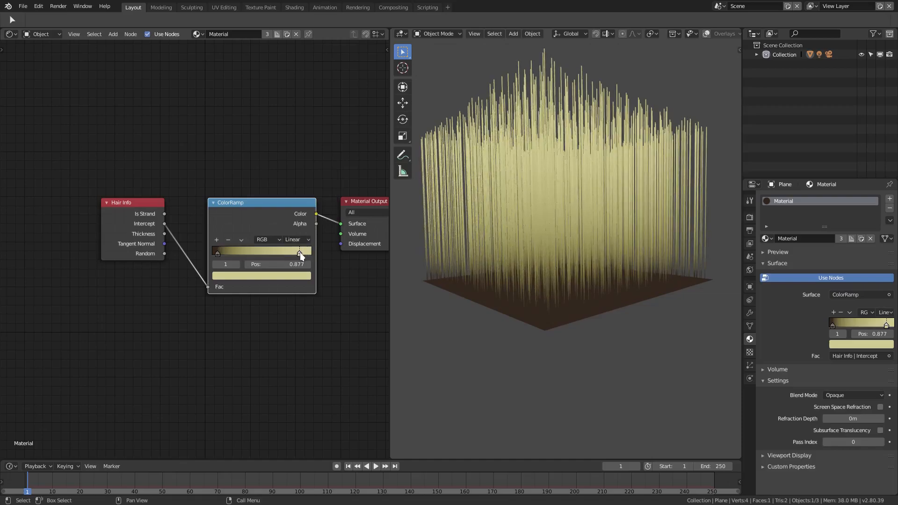
left_click_drag(298, 253, 232, 253)
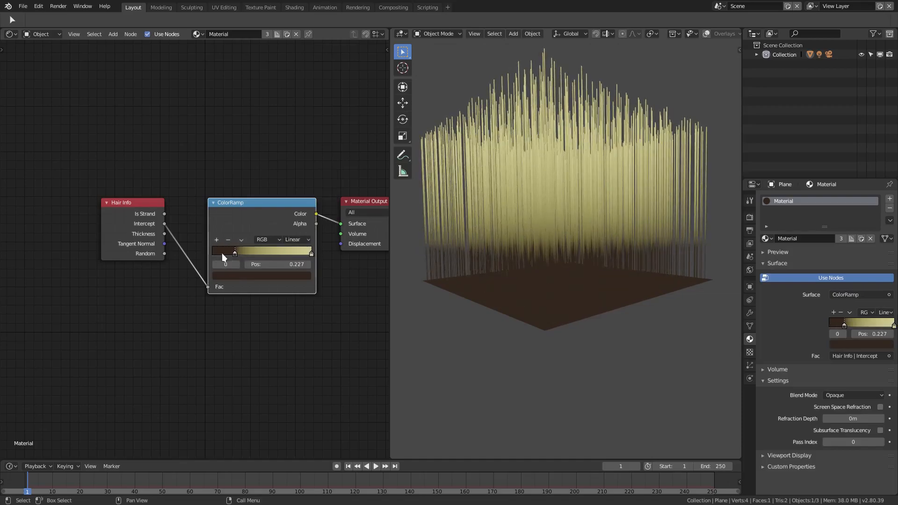